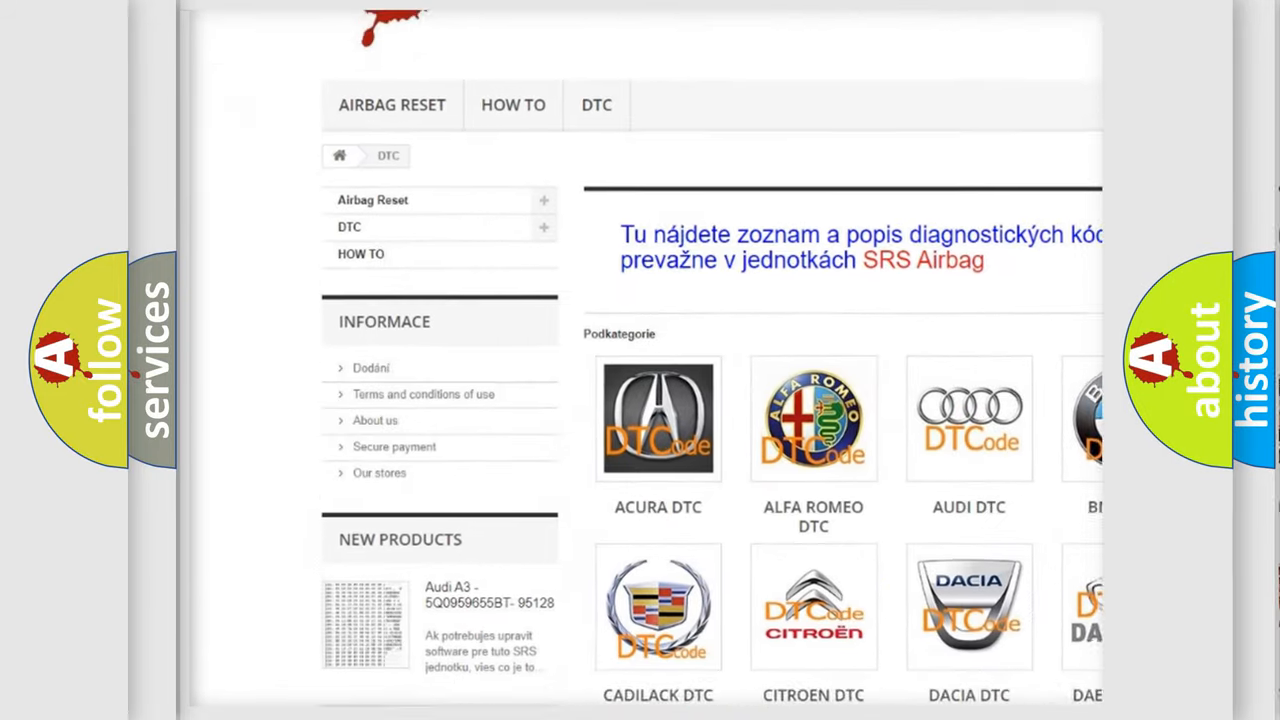
{"action": "scroll", "scroll_direction": "down", "scroll_amount": 3}
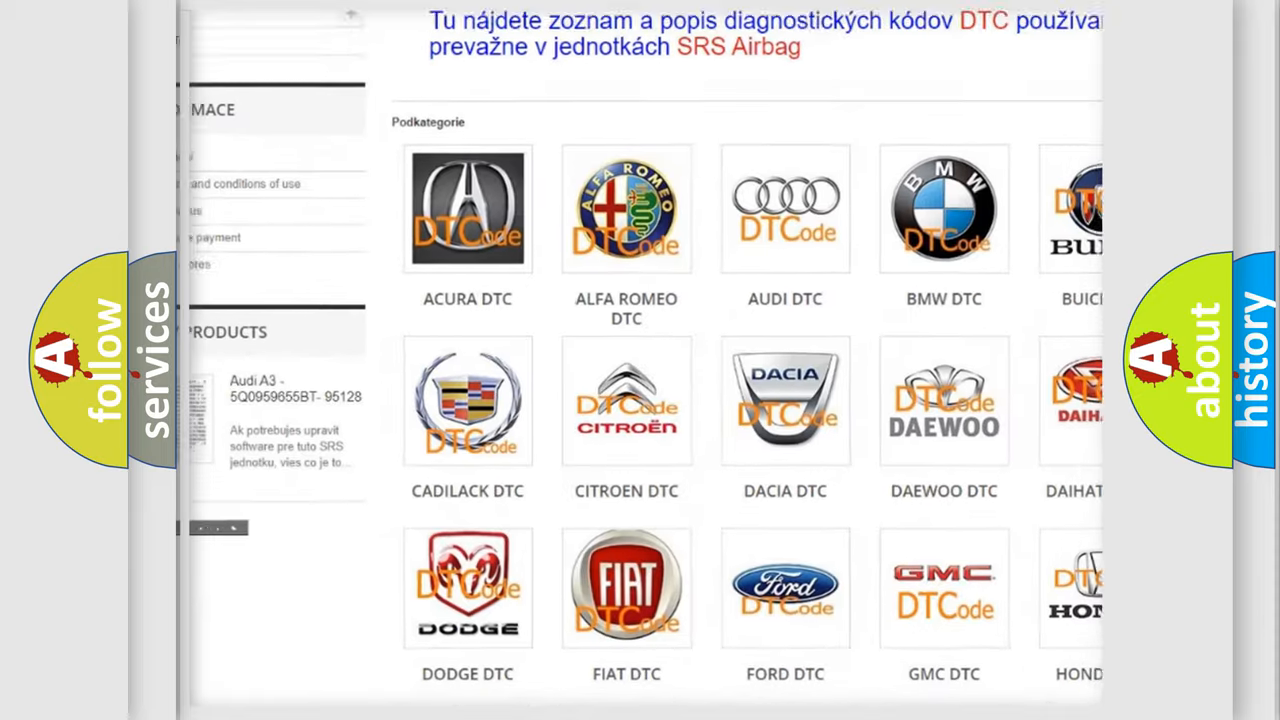
{"action": "scroll", "scroll_direction": "down", "scroll_amount": 3}
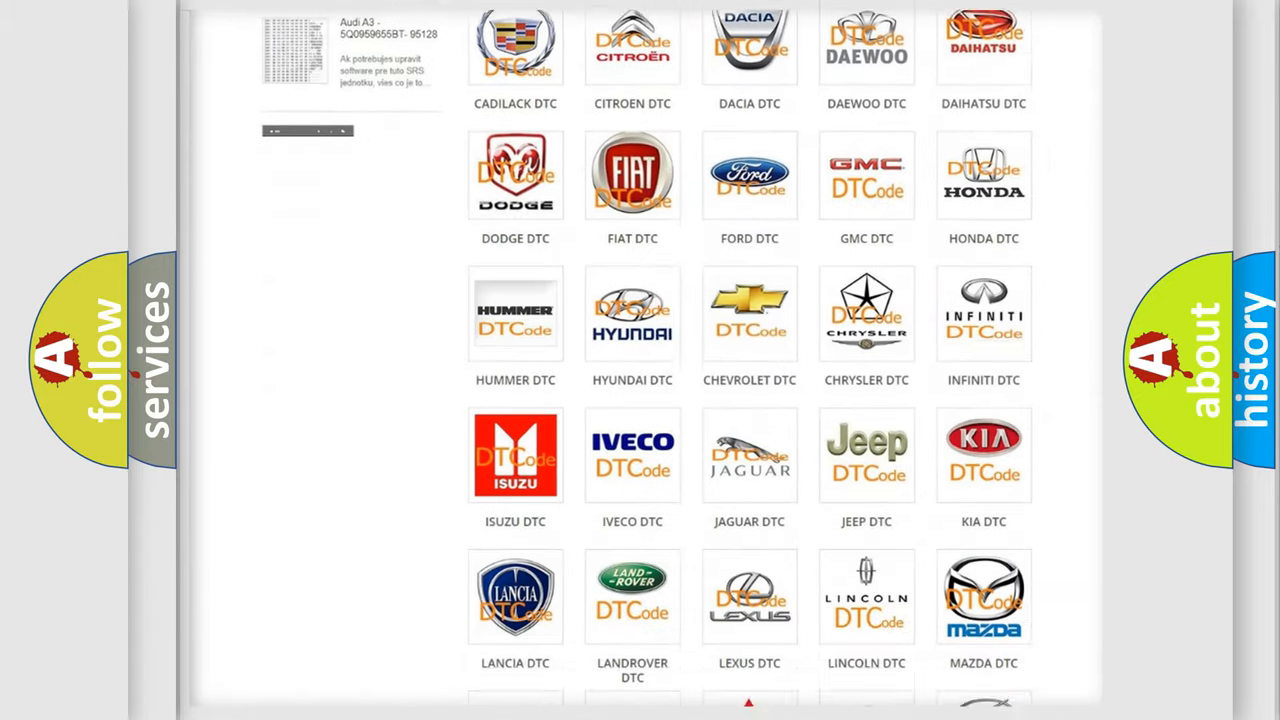
{"action": "scroll", "scroll_direction": "down", "scroll_amount": 3}
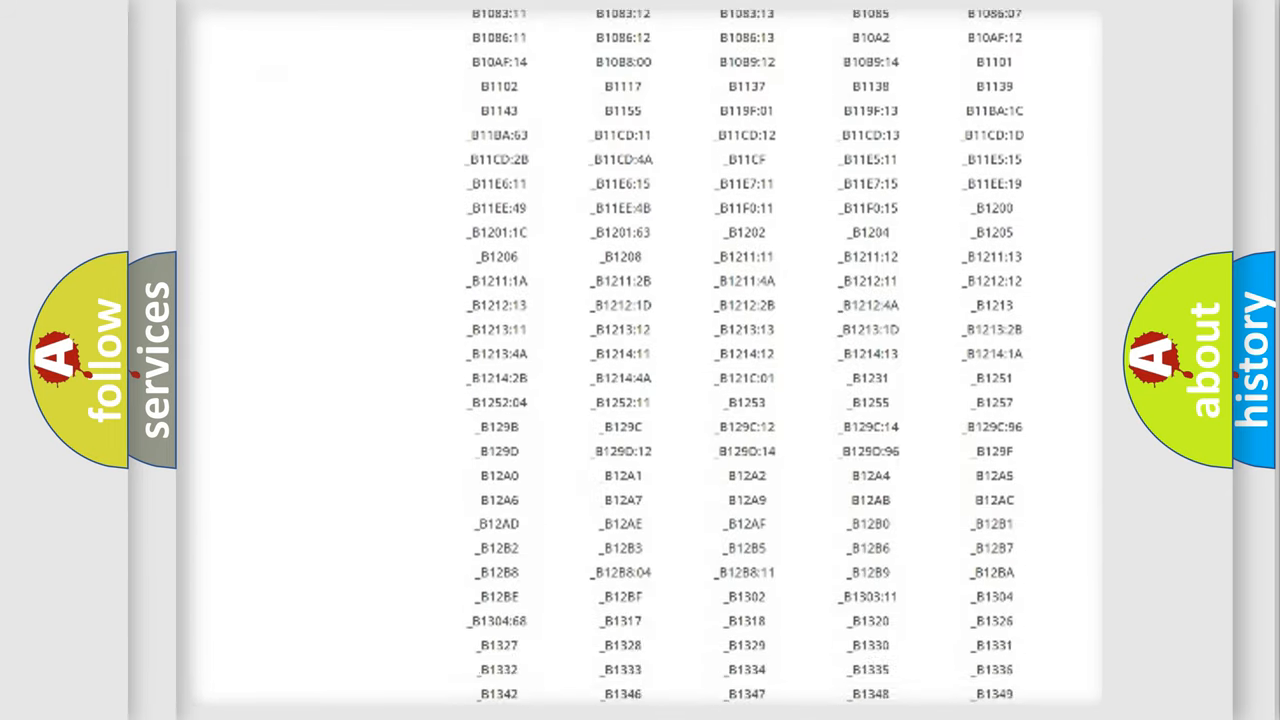
{"action": "scroll", "scroll_direction": "down", "scroll_amount": 3}
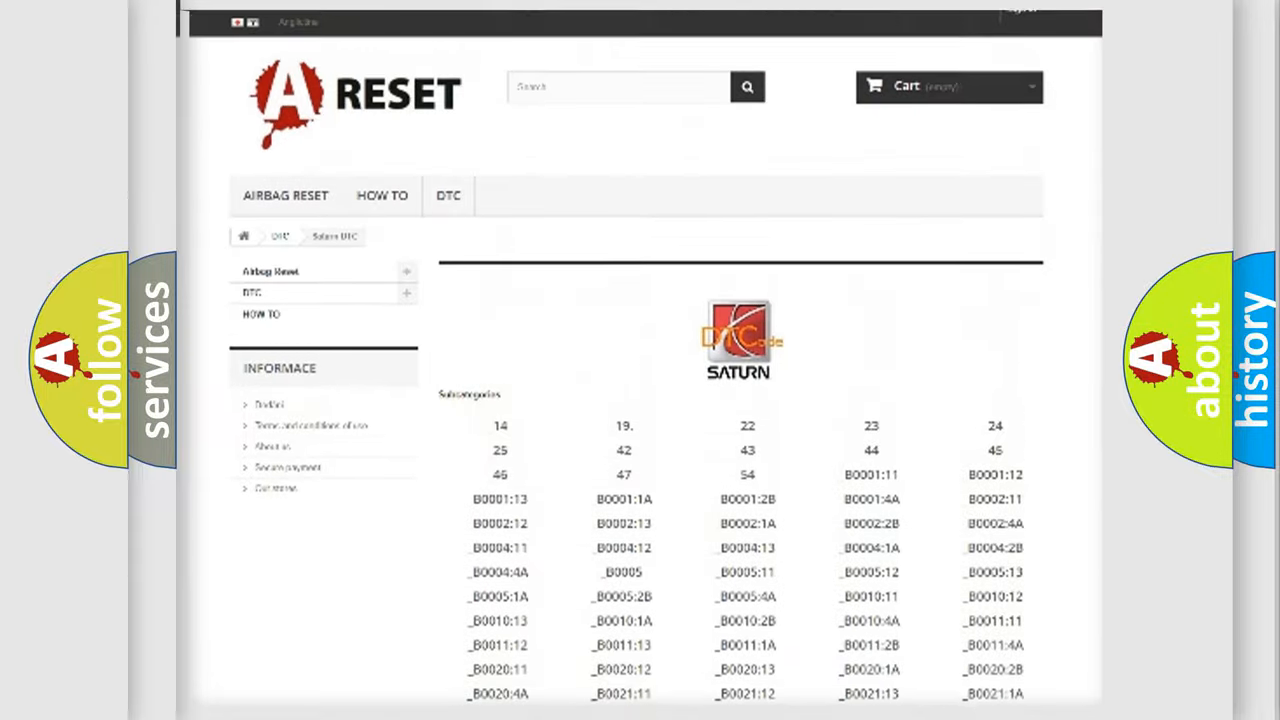
{"action": "scroll", "scroll_direction": "up", "scroll_amount": 3}
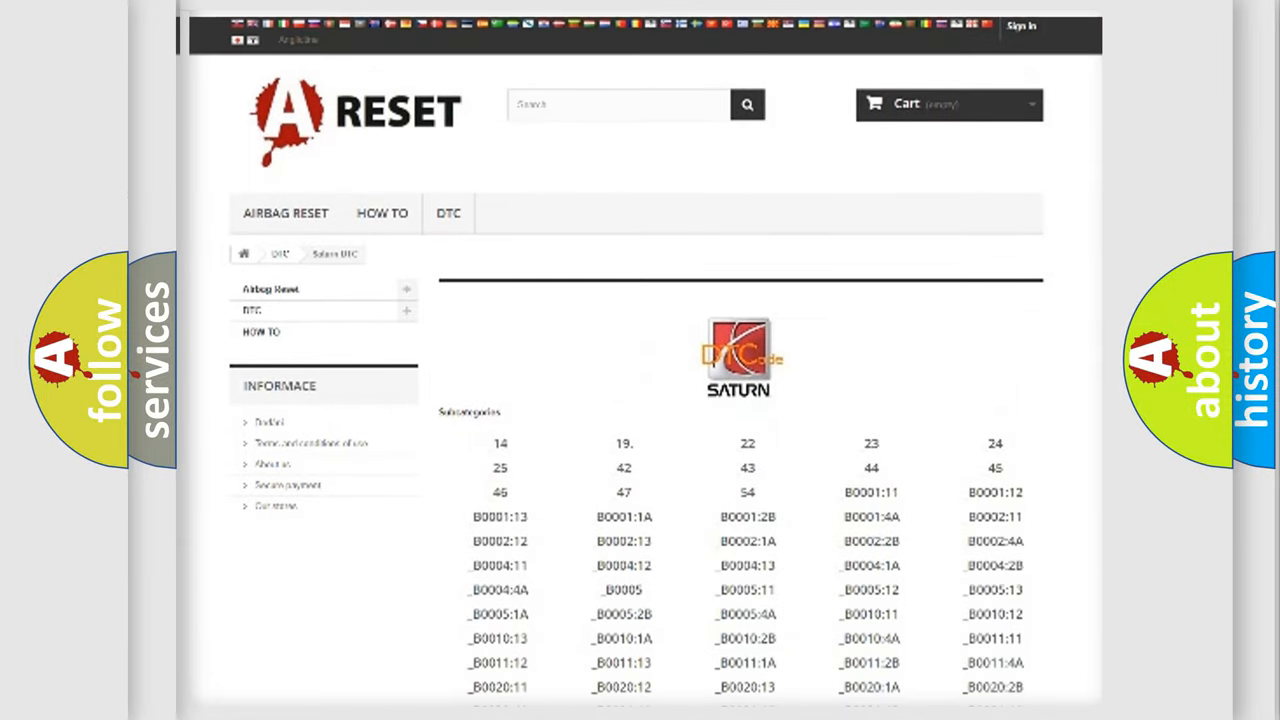